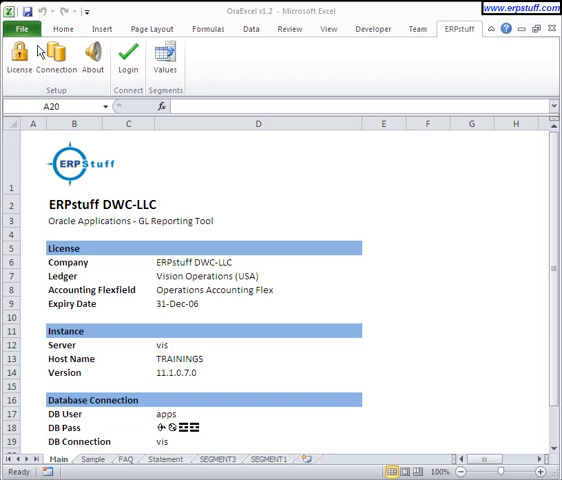
mouse_move(492, 40)
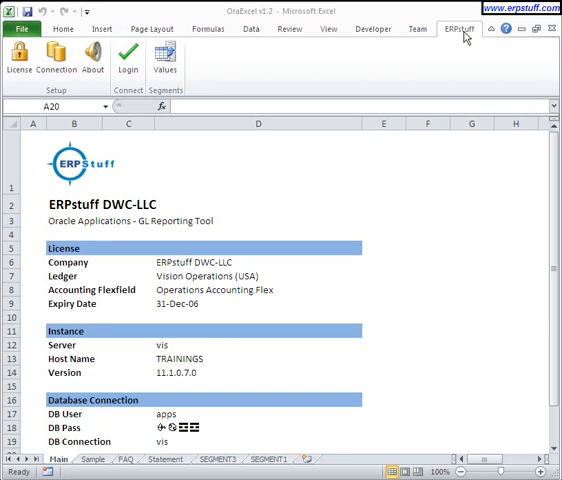
mouse_move(458, 36)
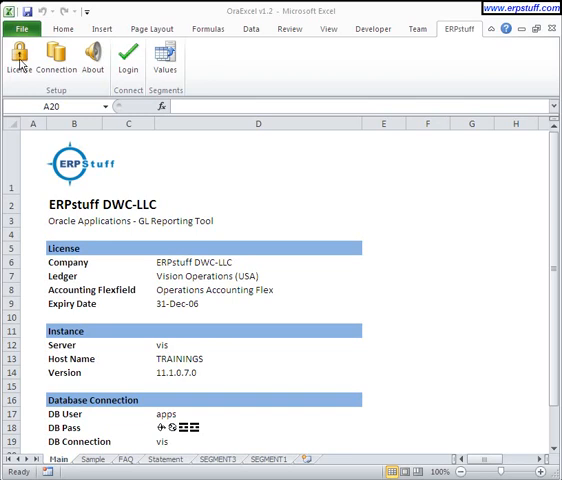
Review the ERPstuff license, save the database connection settings, and bring up the application login.
click(20, 56)
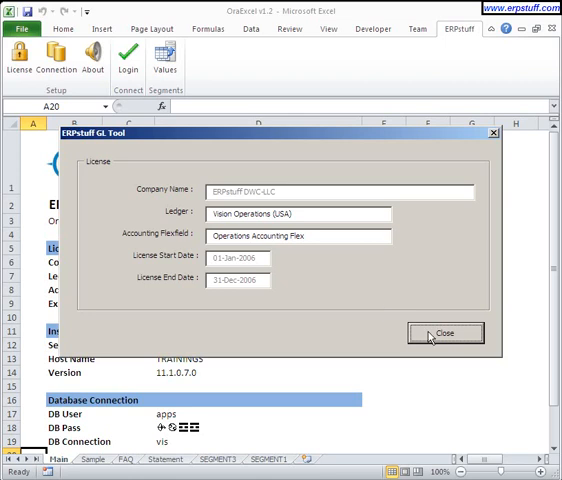
click(444, 332)
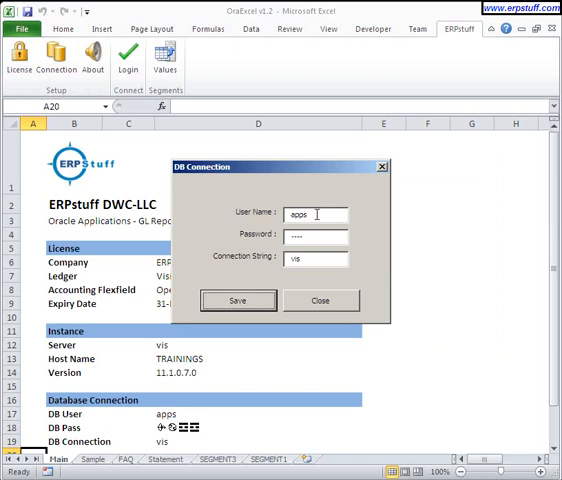
mouse_move(304, 280)
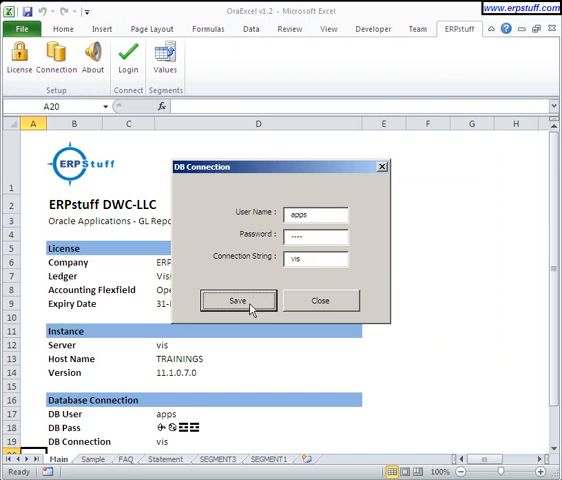
click(238, 300)
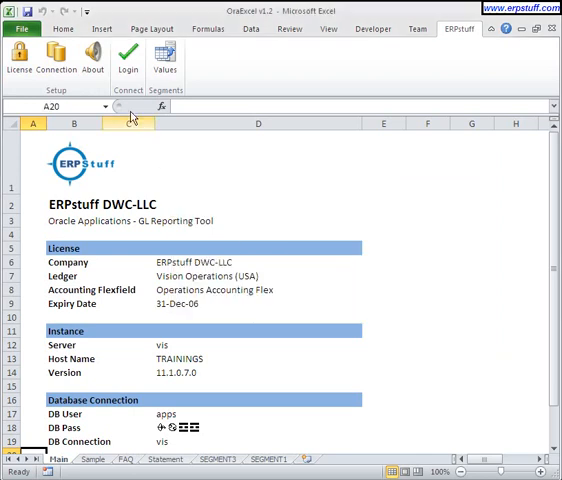
click(128, 60)
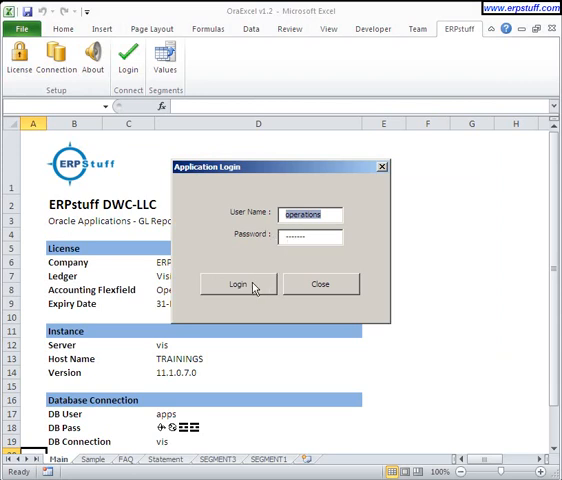
Log in with the entered credentials so the Sample sheet of GL balances appears.
click(238, 284)
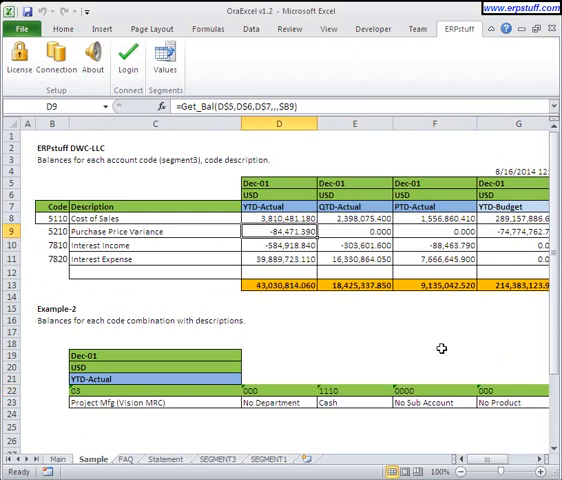
Clear the retrieved results below D8 and check the Dec-01, USD and YTD-Actual header cells.
drag(268, 232, 268, 260)
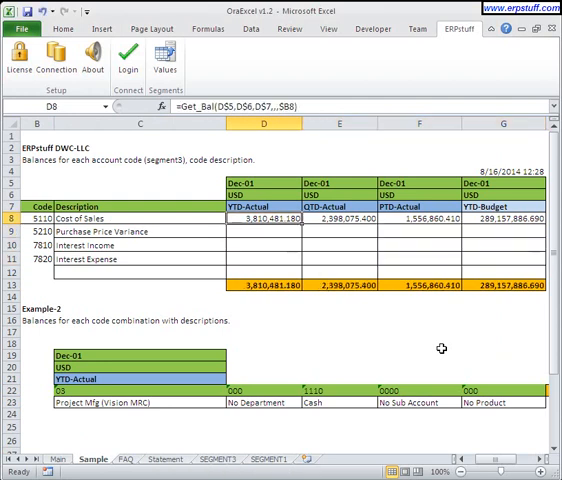
click(342, 220)
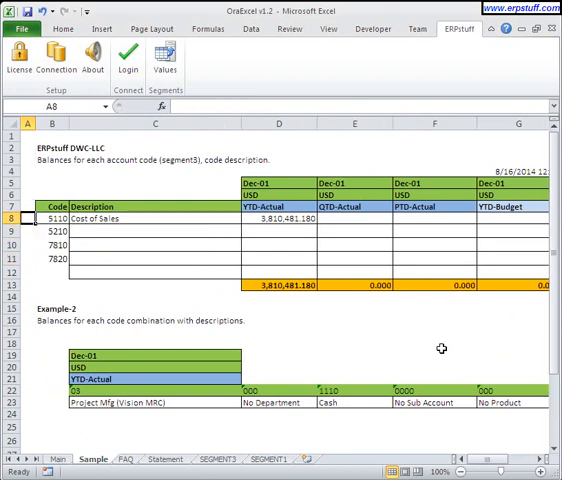
mouse_move(328, 344)
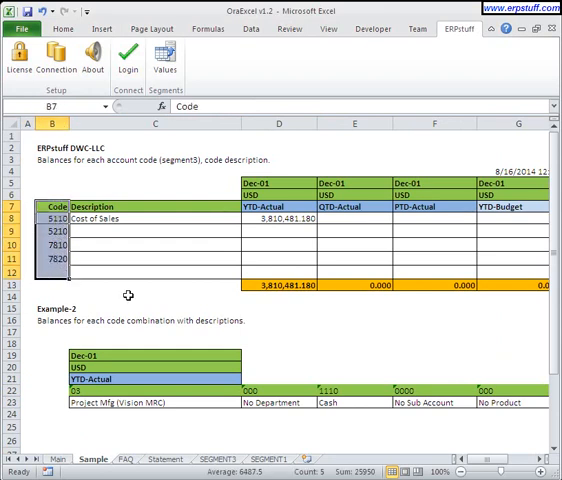
click(290, 180)
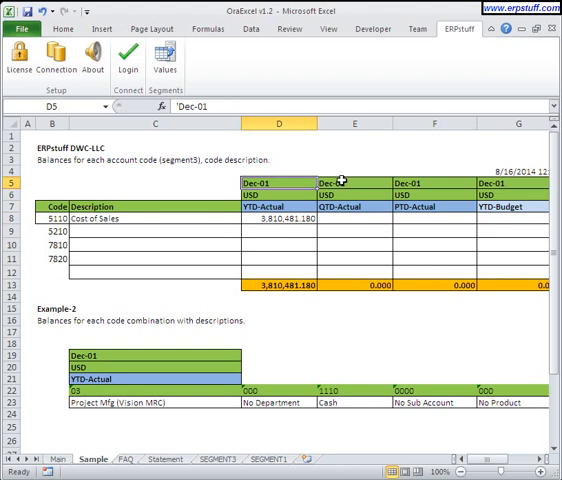
mouse_move(368, 192)
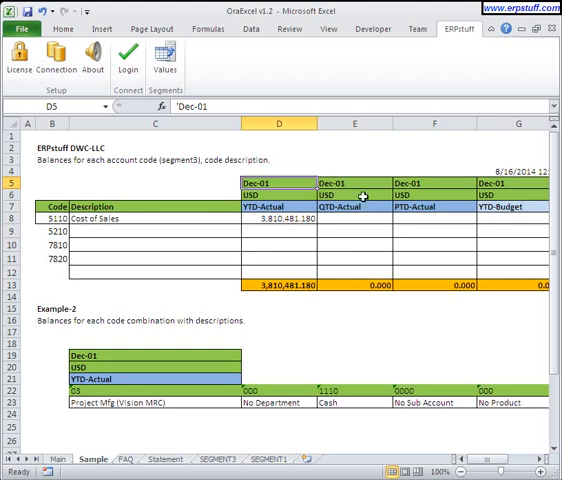
mouse_move(436, 184)
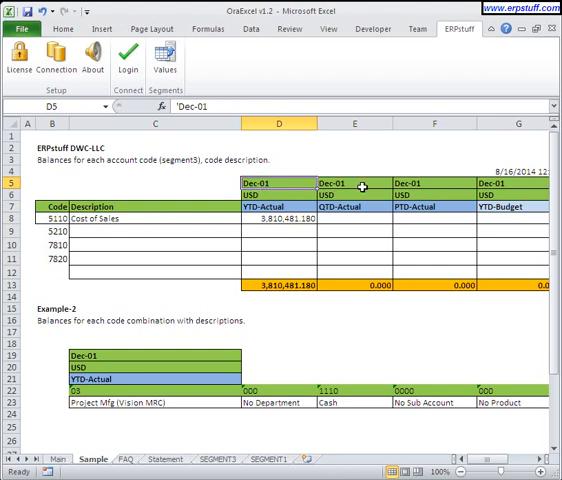
click(292, 186)
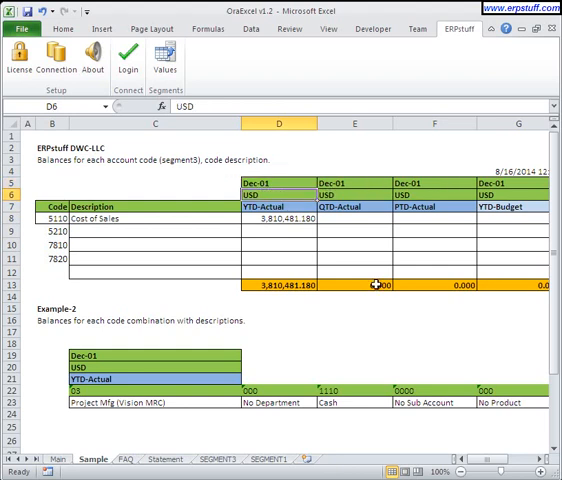
click(280, 204)
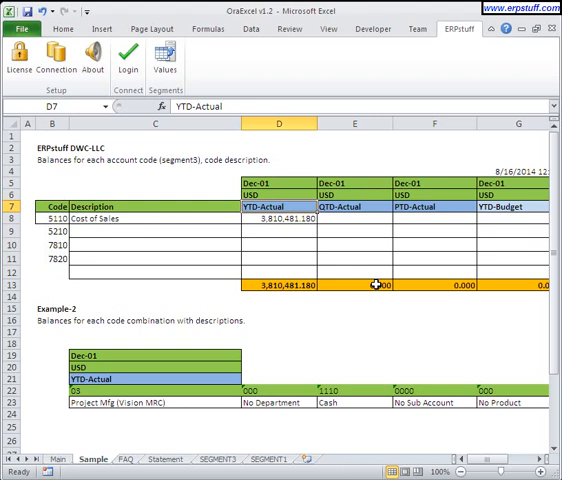
Copy the Get_Bal formula from D8 across D8:G11 so all four accounts show balances and totals.
click(284, 218)
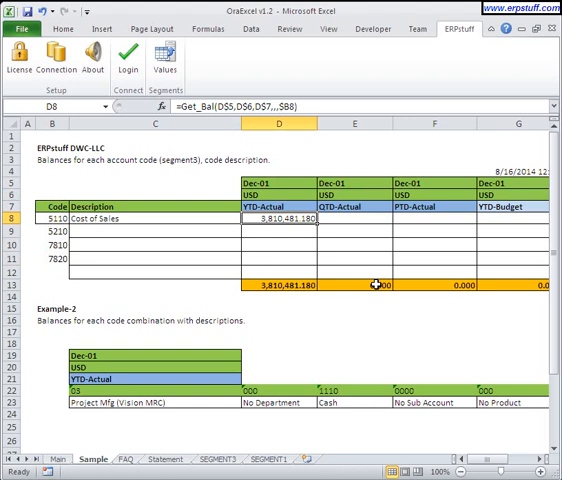
double_click(270, 220)
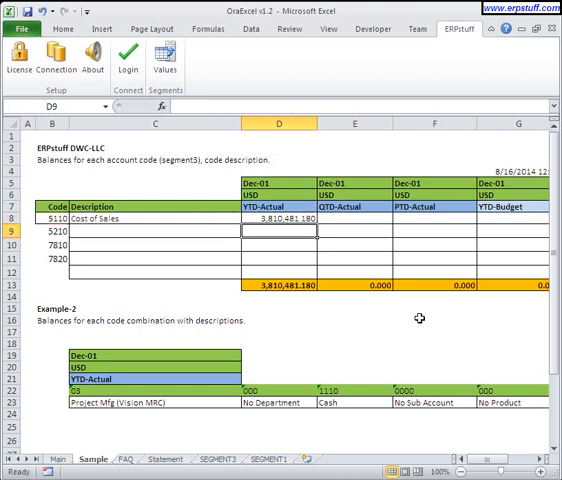
click(284, 218)
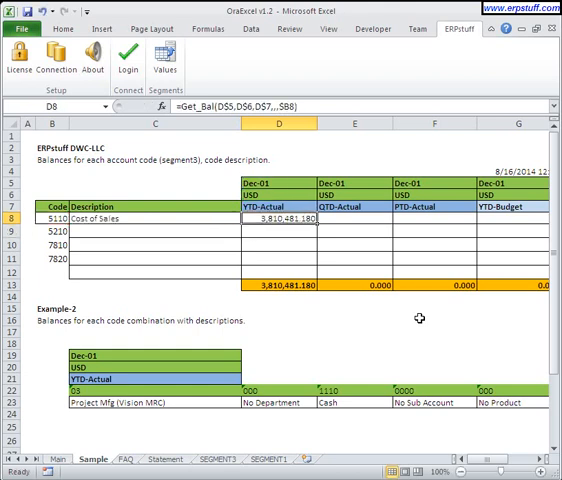
click(152, 216)
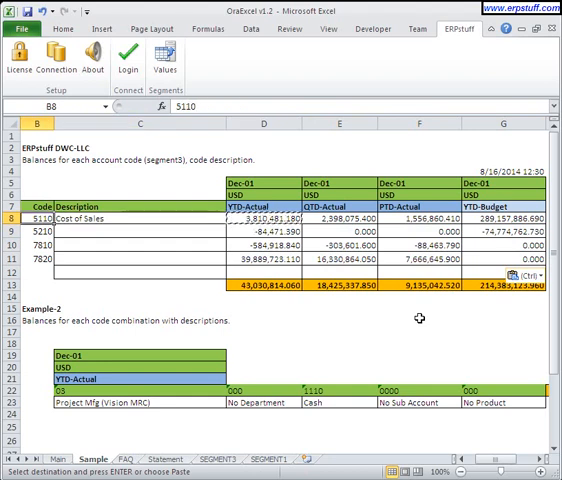
click(128, 216)
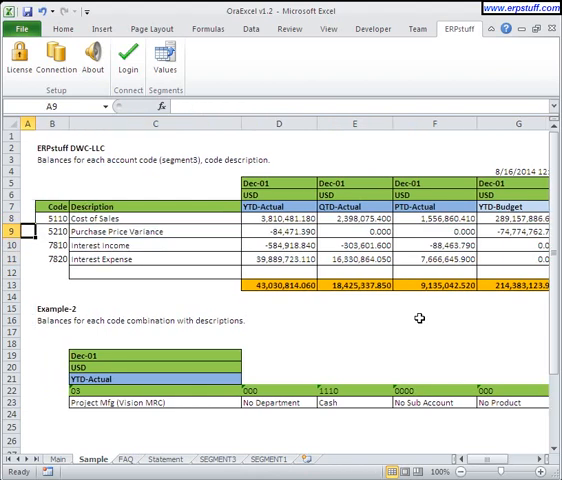
drag(52, 220, 52, 232)
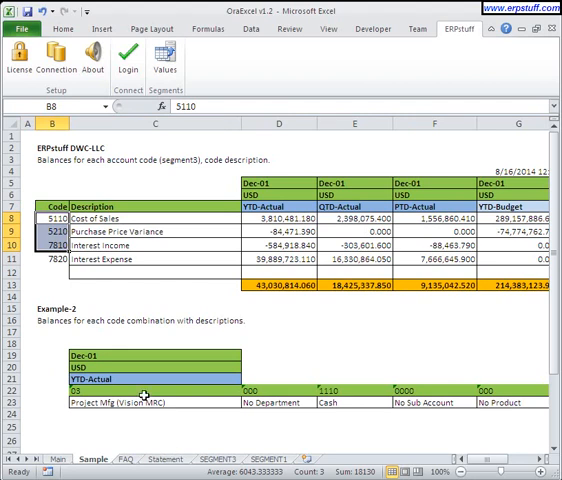
click(148, 402)
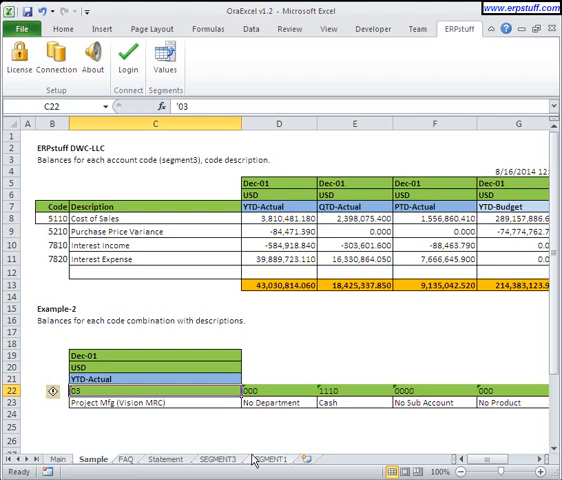
click(150, 408)
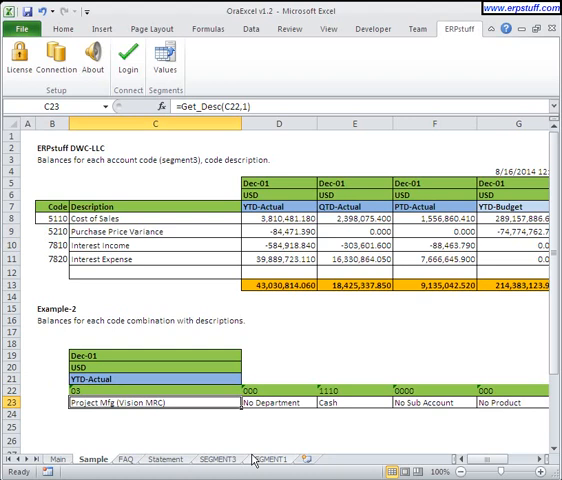
click(290, 404)
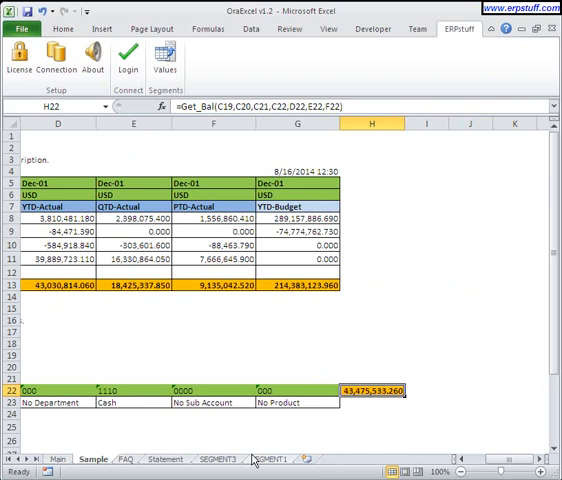
double_click(366, 390)
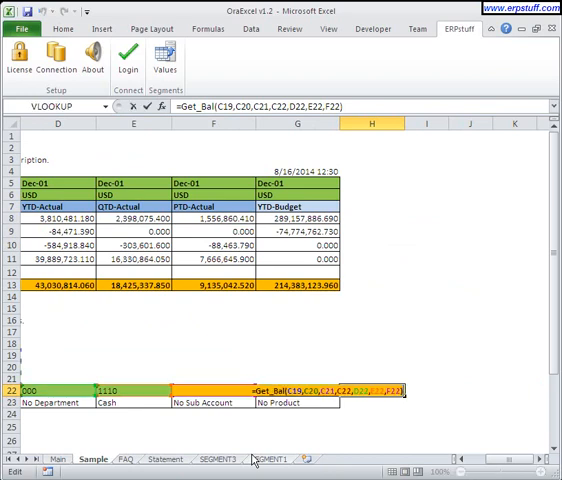
key(Return)
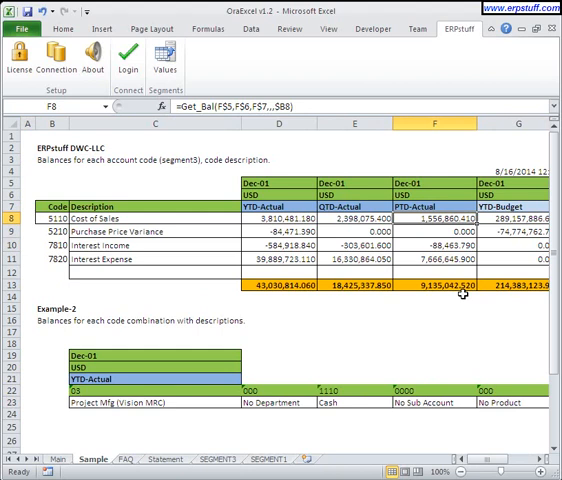
mouse_move(428, 216)
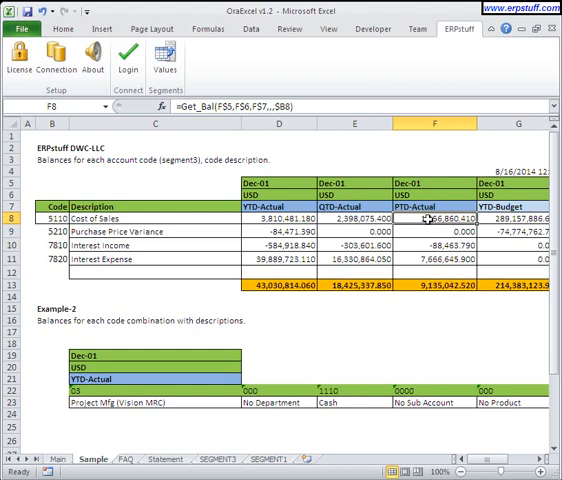
Fetch balances on the DRILL_BAL sheet and drill into a balance row's journal lines.
click(318, 460)
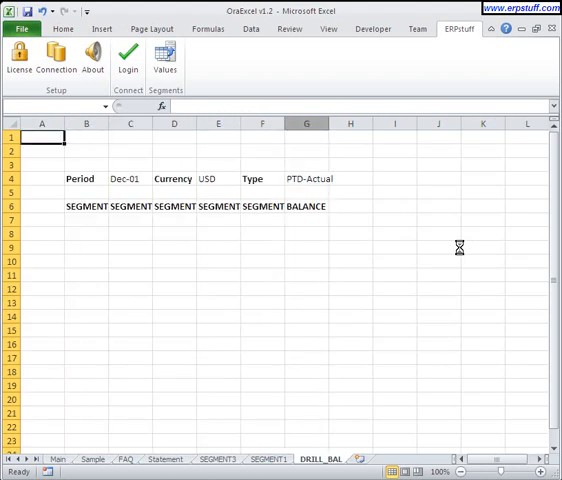
click(164, 58)
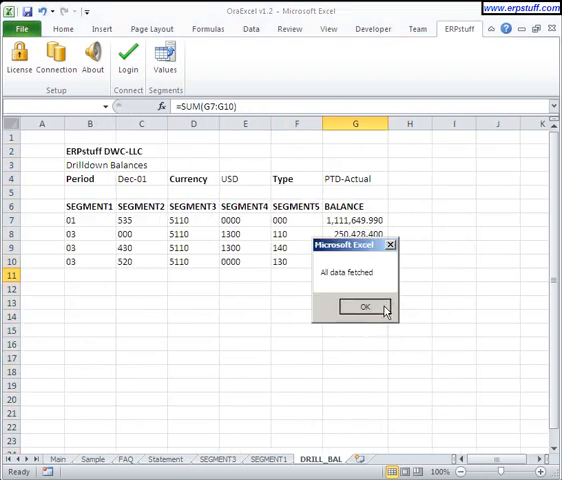
click(364, 306)
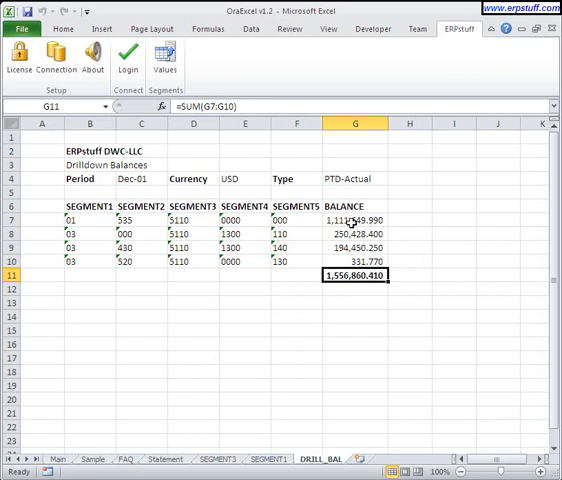
click(352, 218)
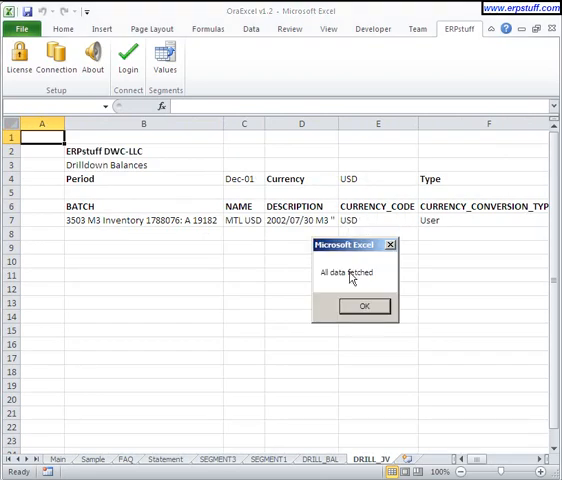
Check the journal line's ACCOUNTED_DR amount, then switch to the SEGMENT3 values sheet.
click(364, 306)
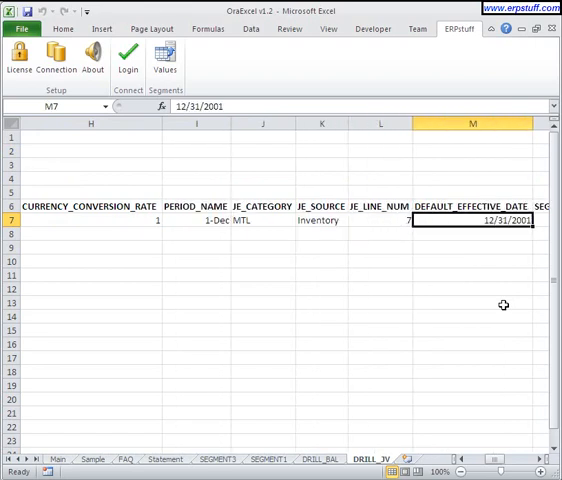
click(416, 220)
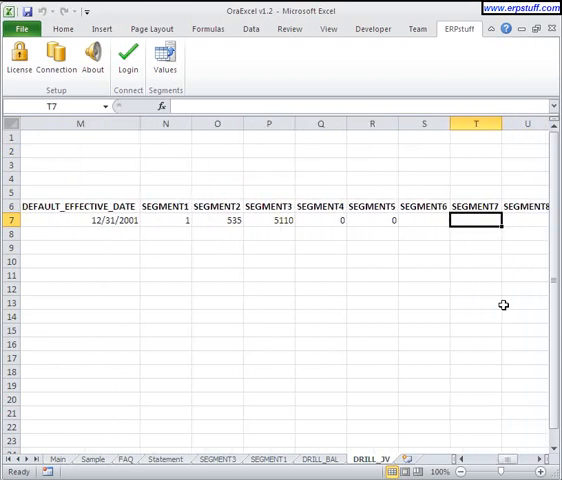
scroll(right, 3)
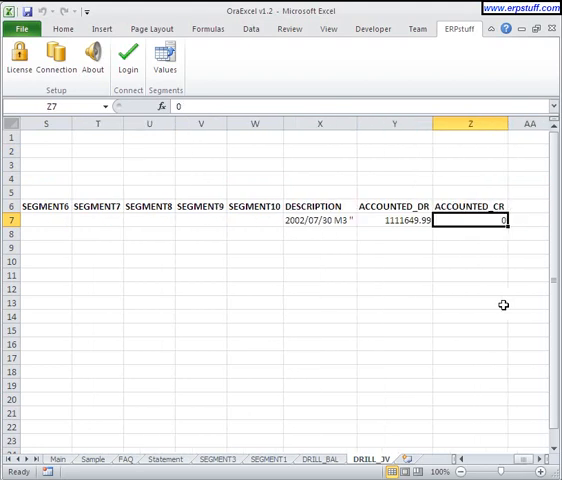
click(392, 220)
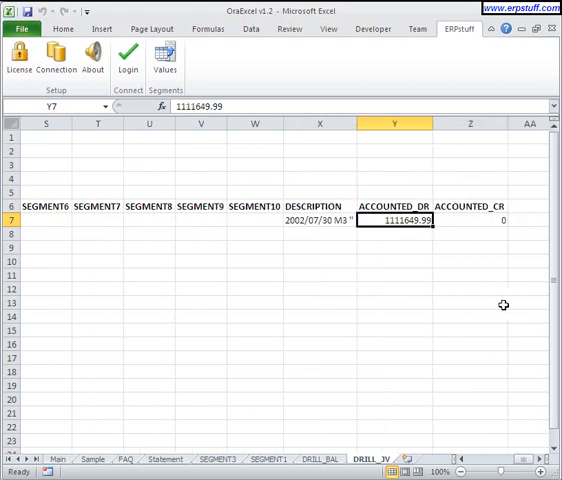
click(320, 220)
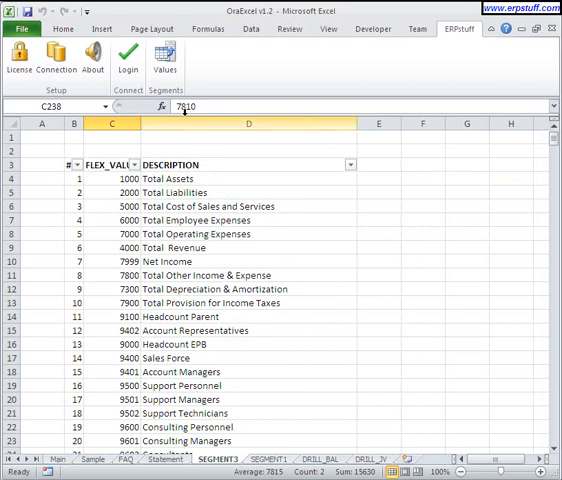
Fetch the SEGMENT4 value list with descriptions onto its own sheet via ERPstuff > Values.
click(166, 56)
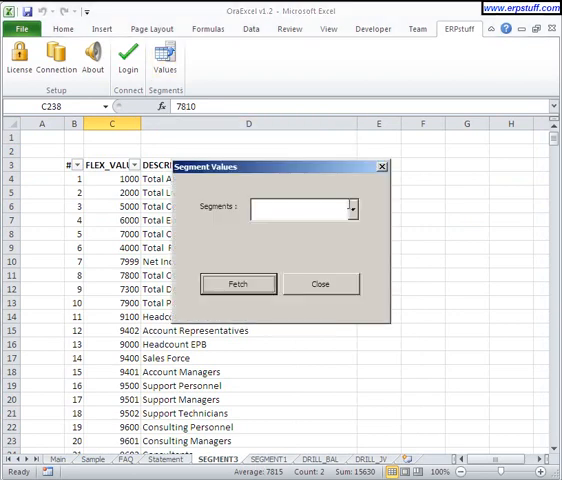
click(352, 208)
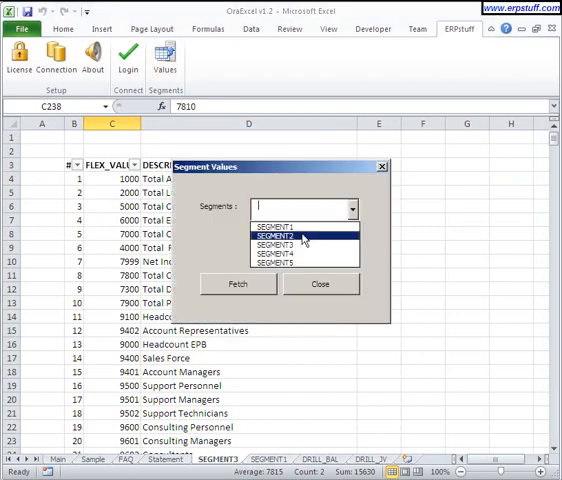
click(290, 236)
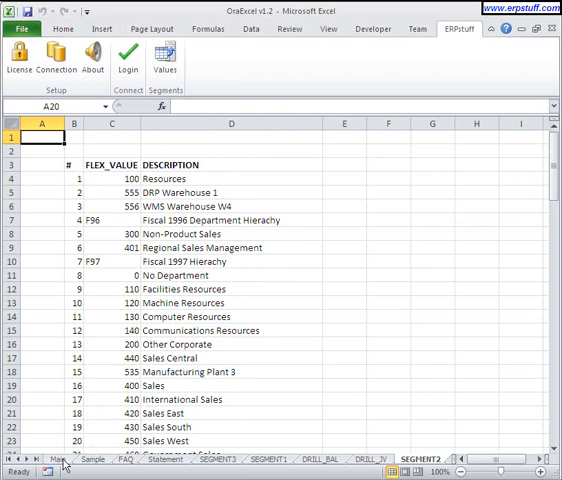
Return to the Main sheet with license, instance and connection details.
click(36, 460)
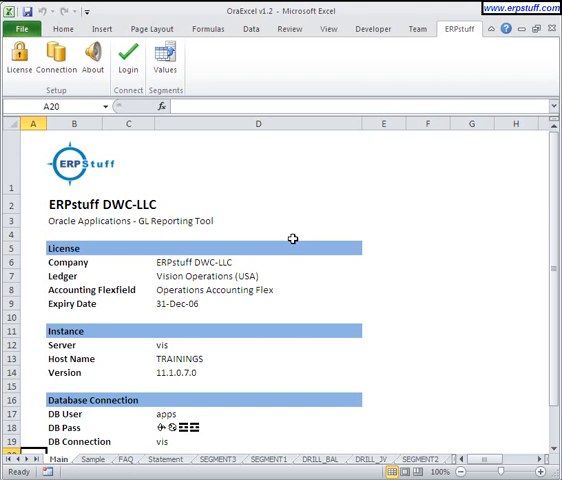
mouse_move(292, 240)
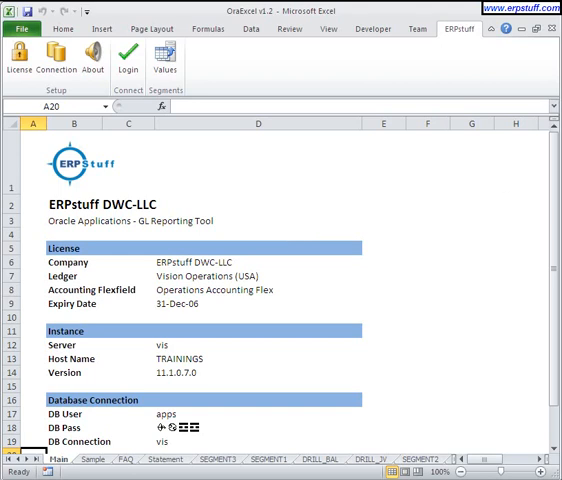